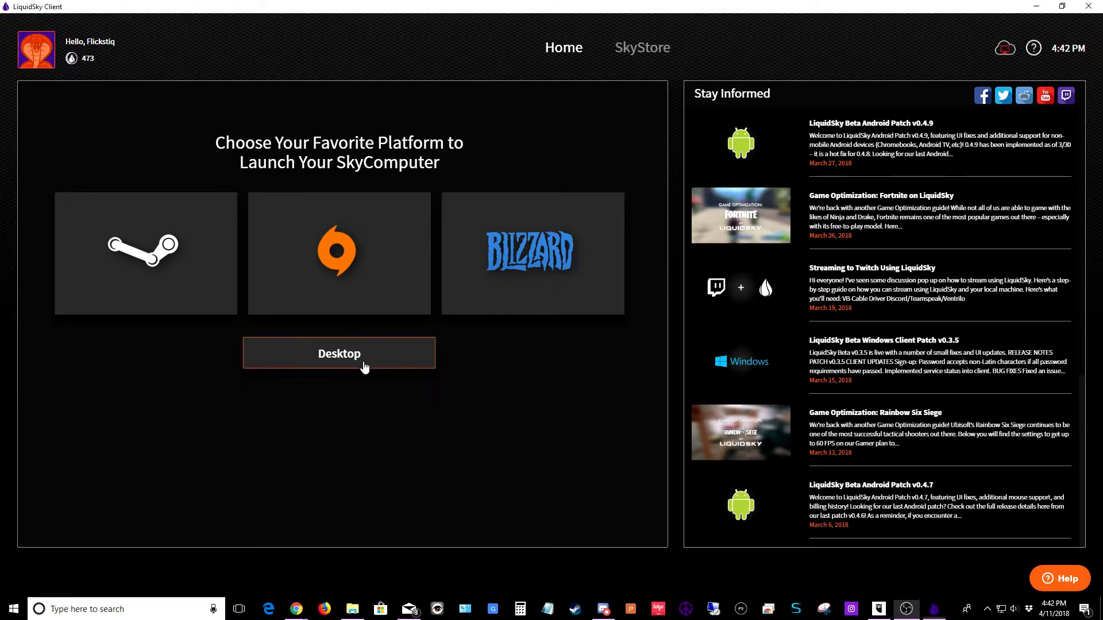
Launch a plain desktop SkyComputer on the Gamer power tier
{"action": "left_click", "coordinate": [338, 353]}
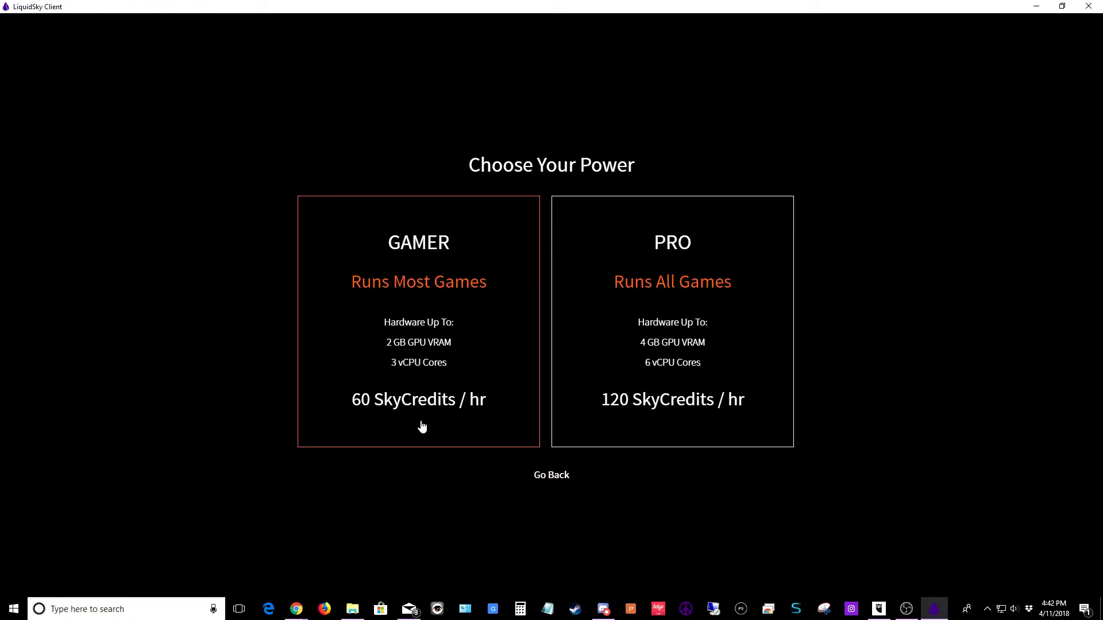
{"action": "left_click", "coordinate": [419, 321]}
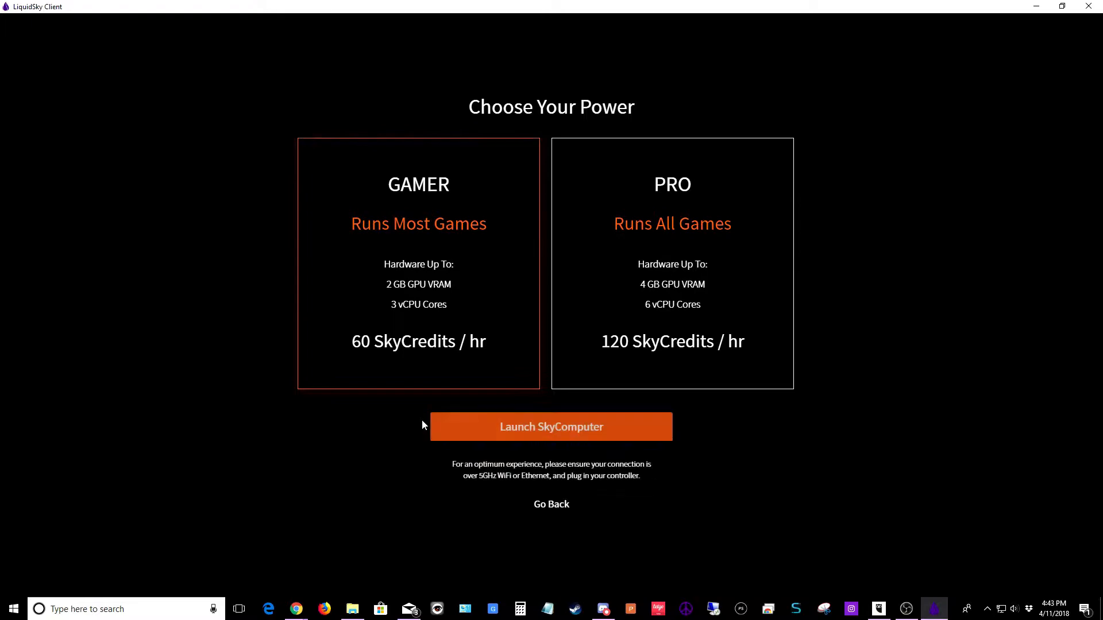
{"action": "left_click", "coordinate": [551, 427]}
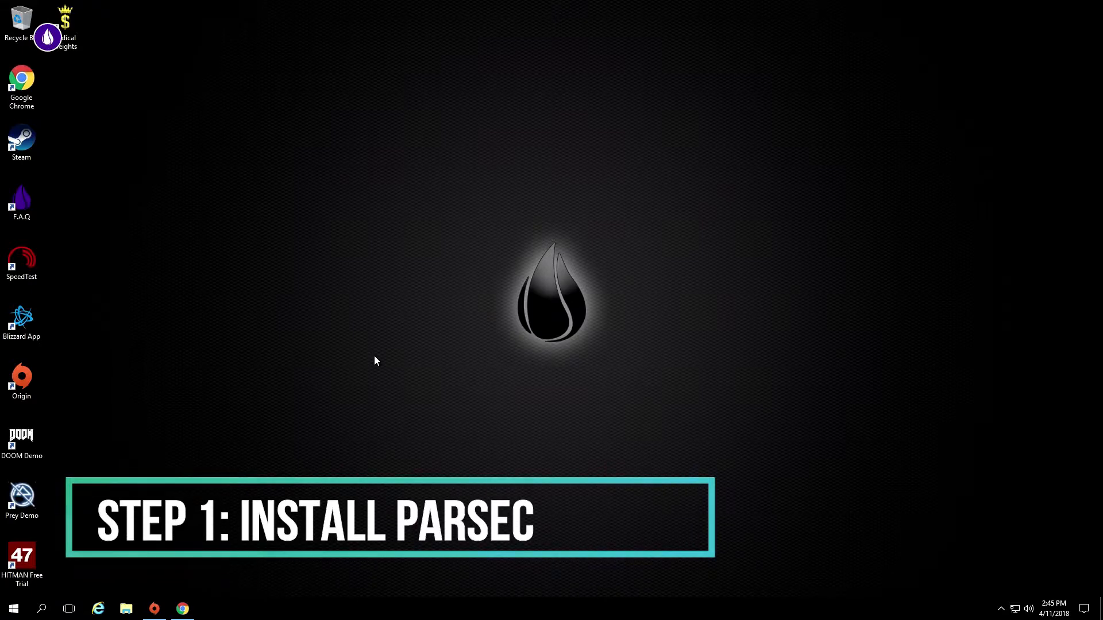
Download Parsec for Windows from parsecgaming.com in Chrome and close the browser
{"action": "left_click", "coordinate": [182, 608]}
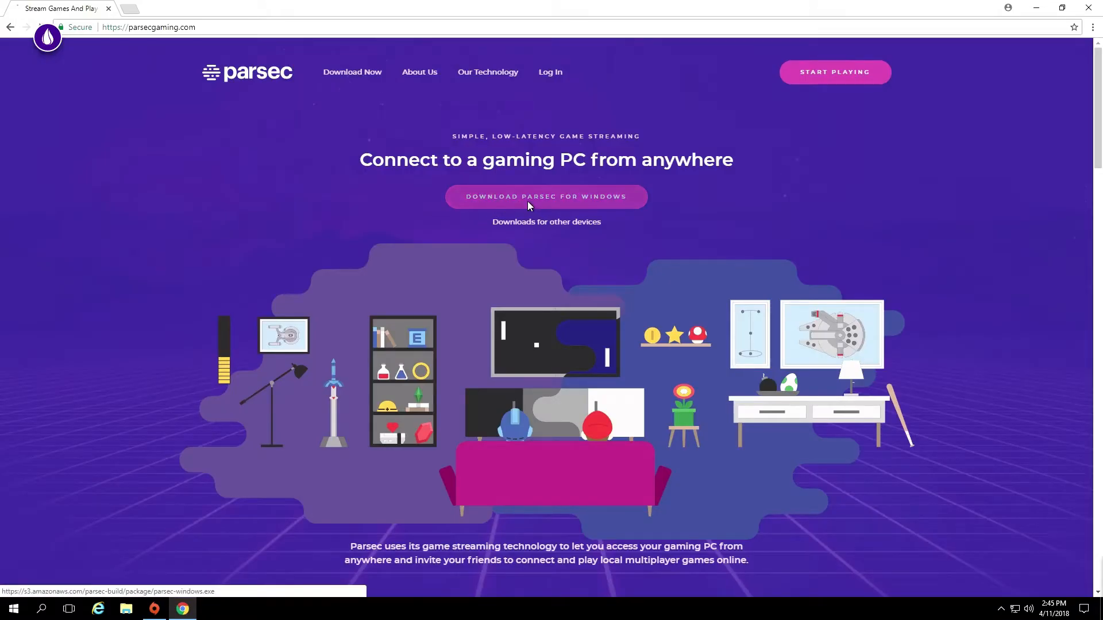
{"action": "left_click", "coordinate": [545, 196]}
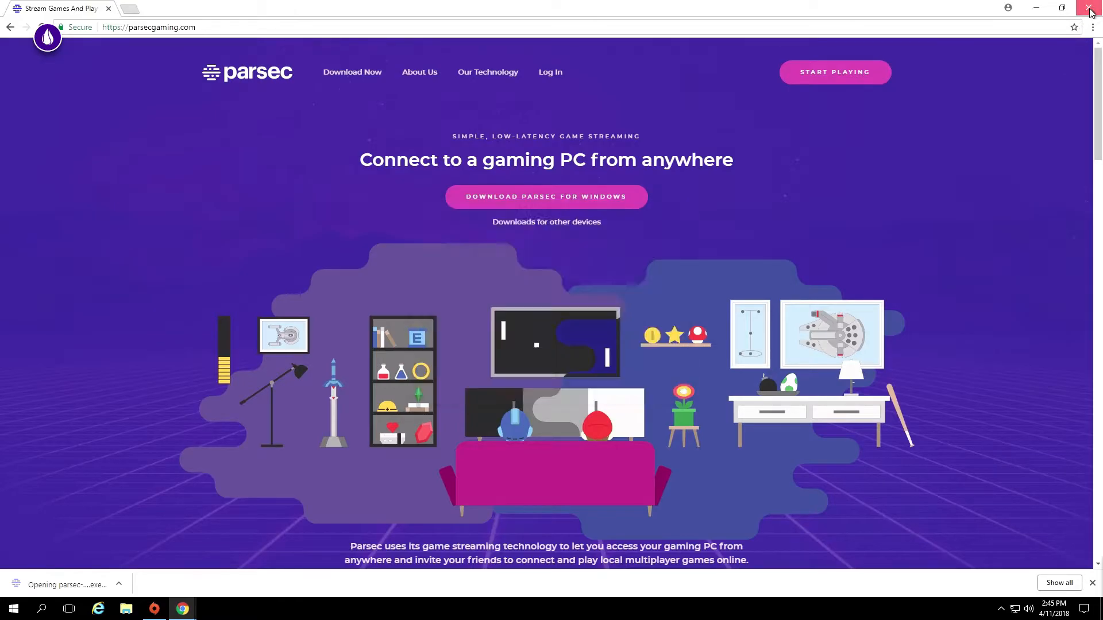
{"action": "left_click", "coordinate": [1092, 8]}
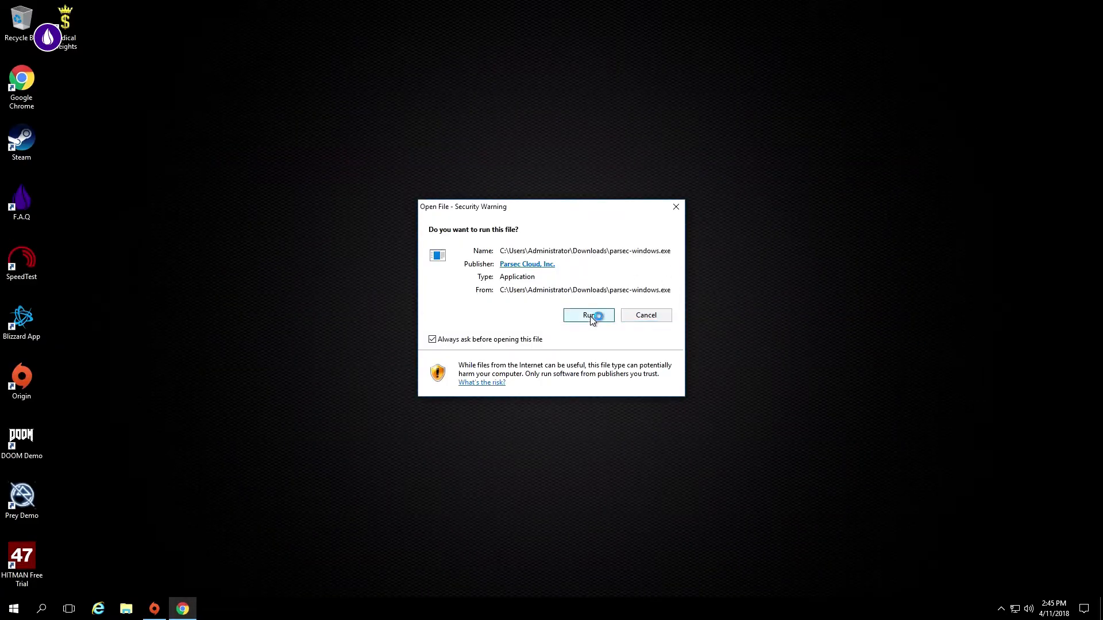
Run the downloaded Parsec installer from the security warning prompt
{"action": "left_click", "coordinate": [588, 315]}
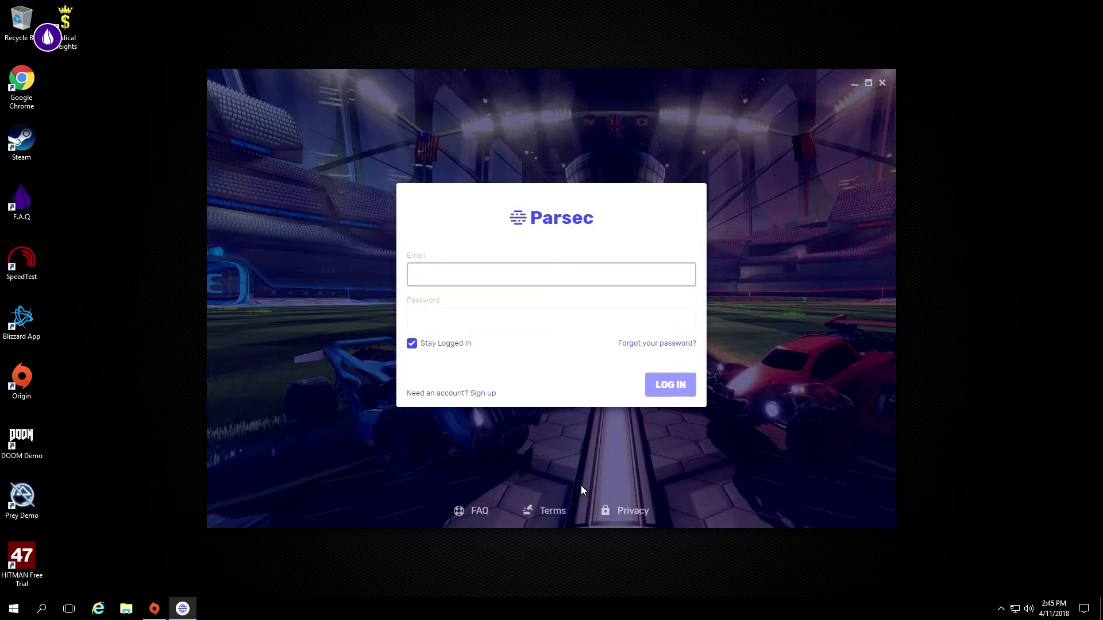
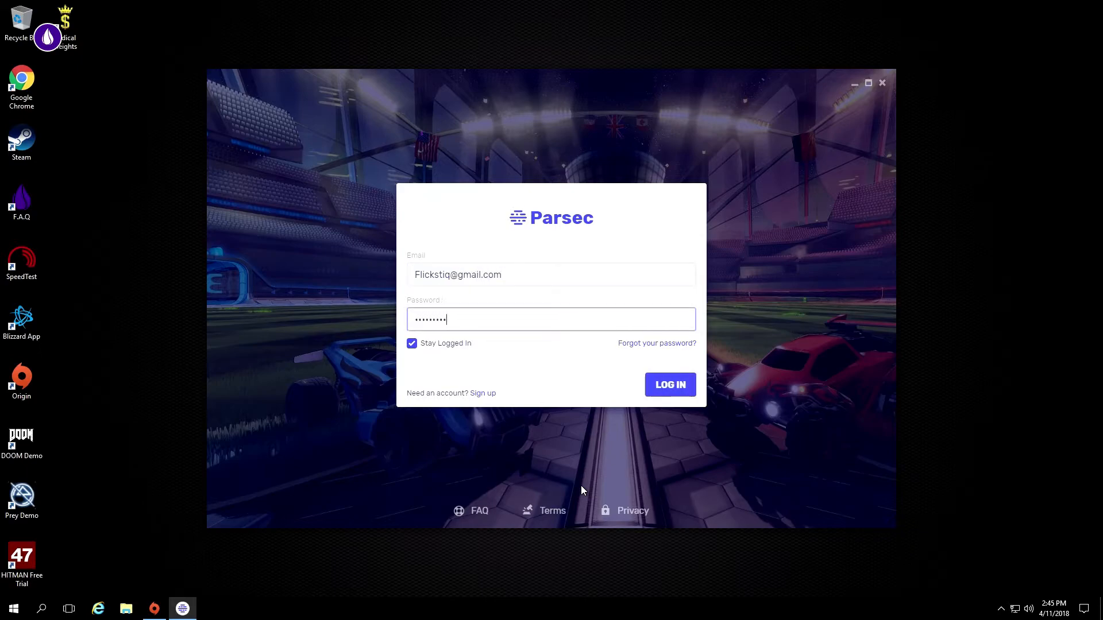
Log in with email and password, enable hosting on this computer, and close Parsec
{"action": "left_click", "coordinate": [668, 385]}
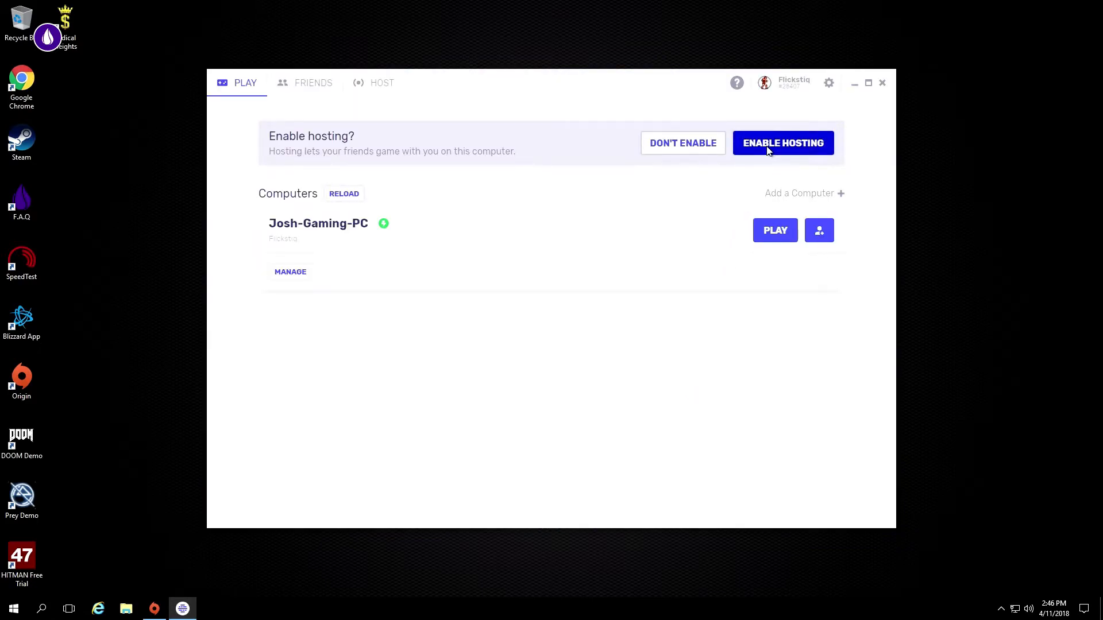
{"action": "left_click", "coordinate": [782, 143]}
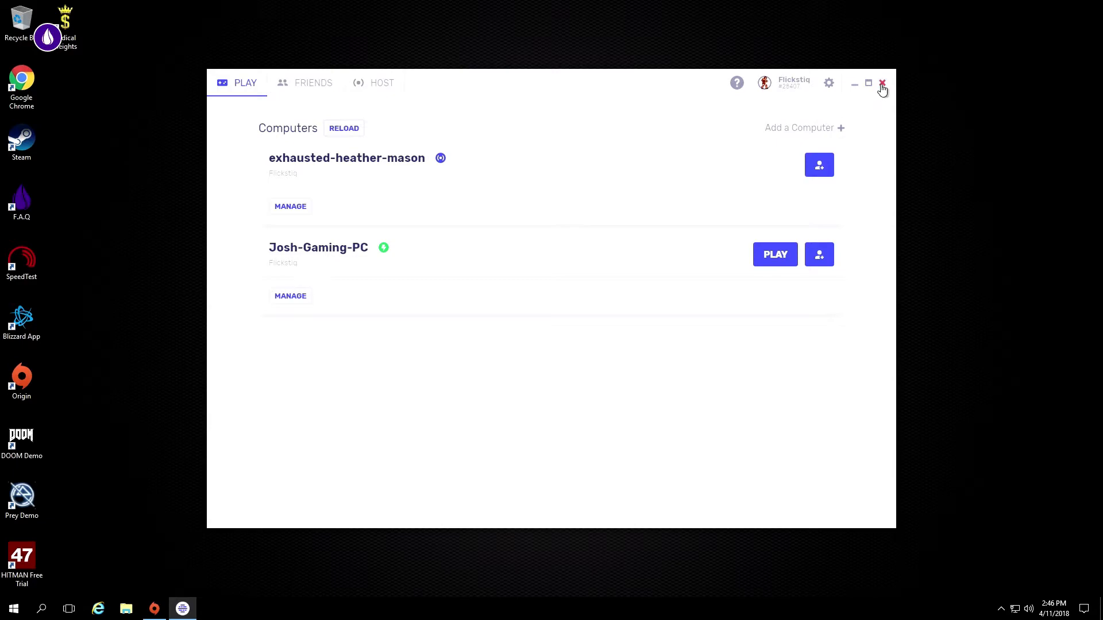
{"action": "left_click", "coordinate": [881, 82]}
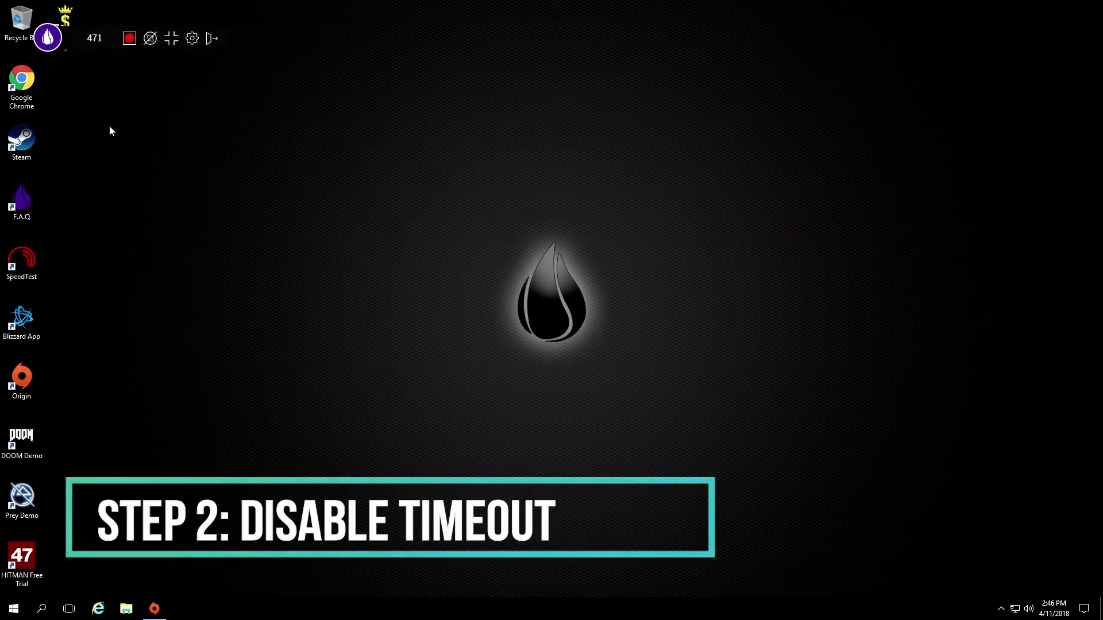
Set the LiquidSky Default Timeout to None in the toolbar settings
{"action": "left_click", "coordinate": [191, 38]}
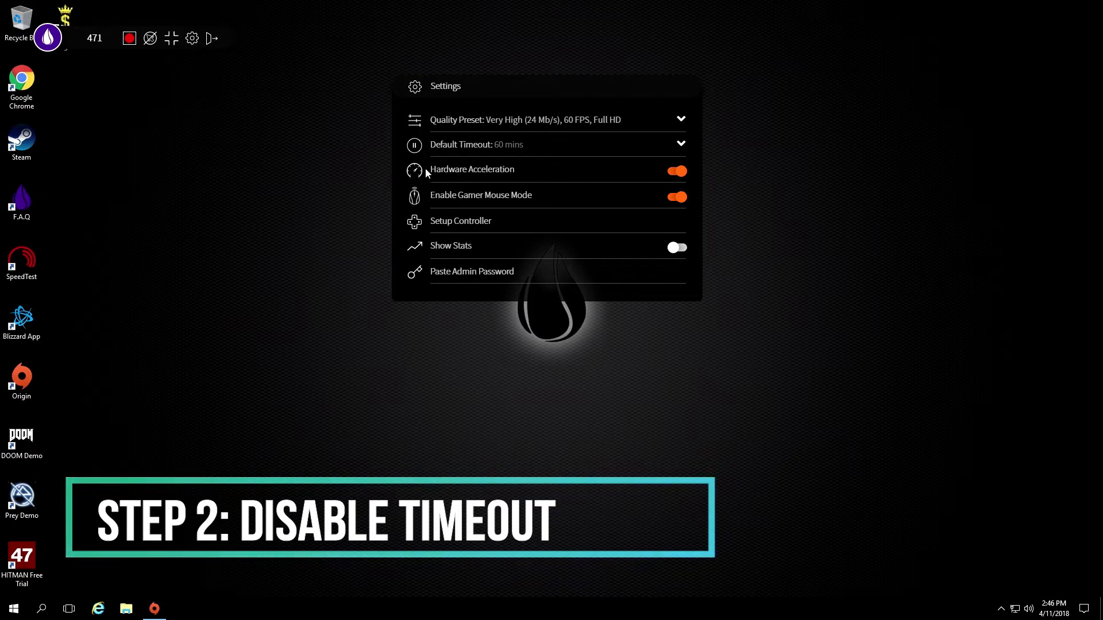
{"action": "left_click", "coordinate": [545, 144]}
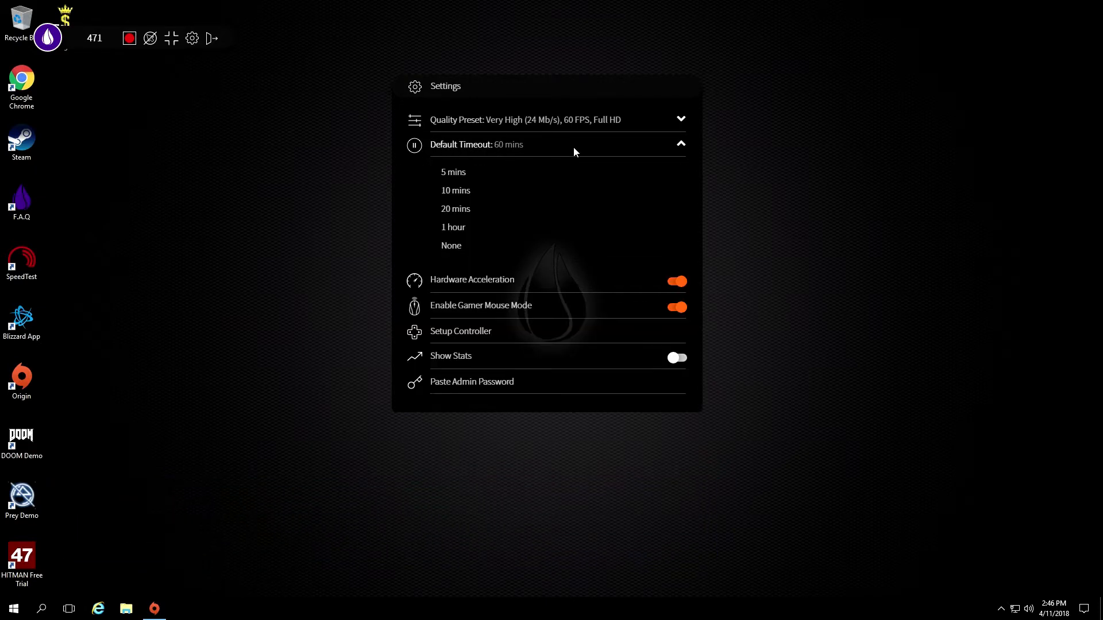
{"action": "left_click", "coordinate": [450, 245]}
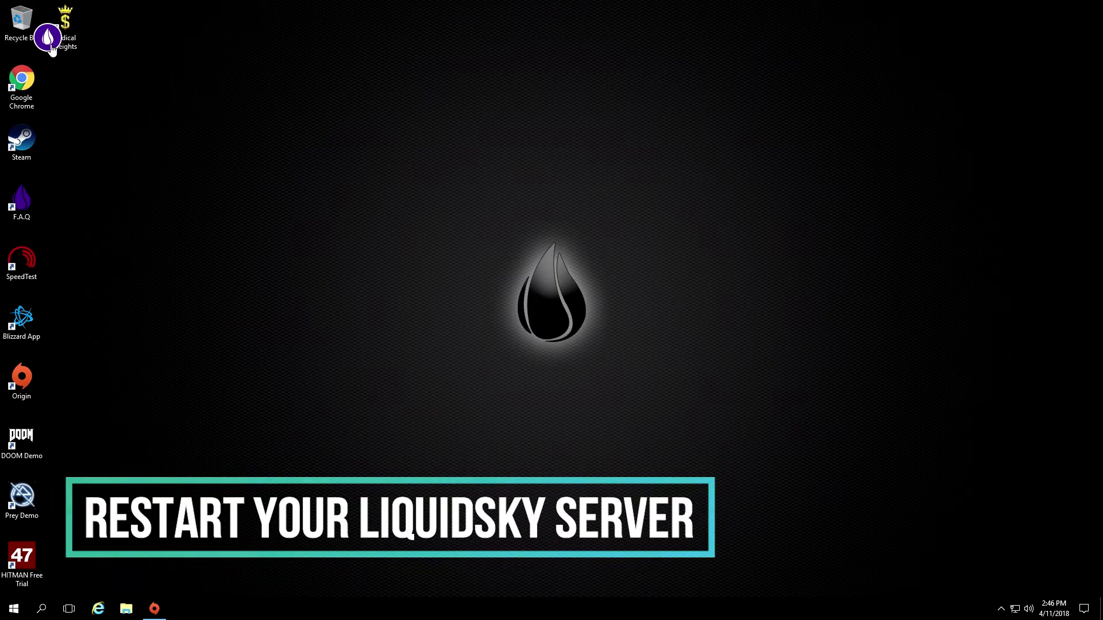
Restart the LiquidSky server from the droplet icon controls
{"action": "left_click", "coordinate": [211, 37]}
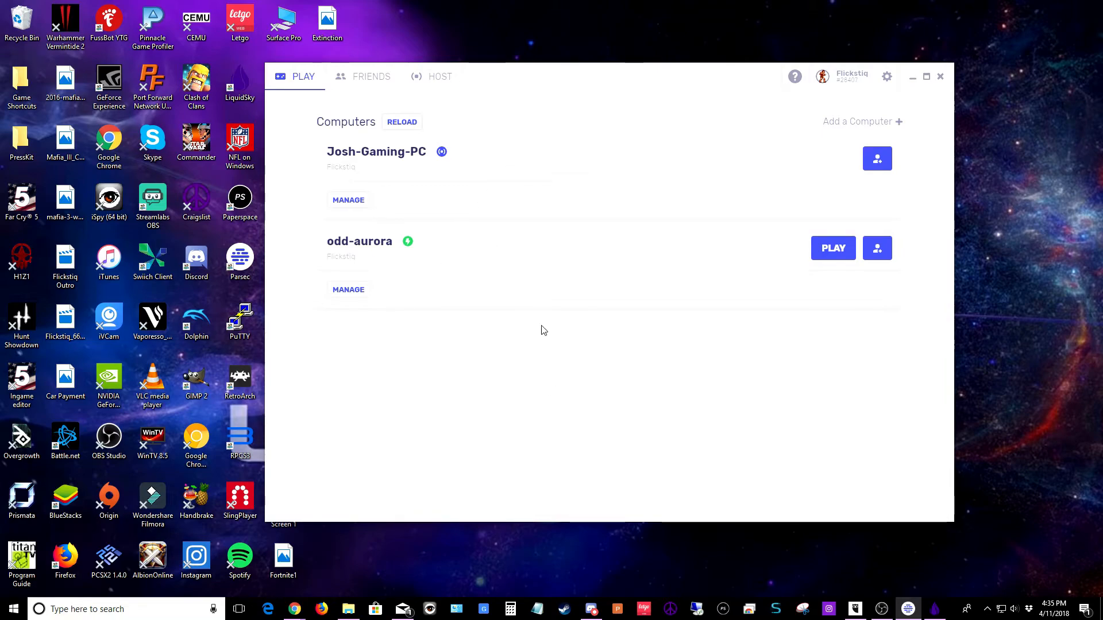
Play the odd-aurora cloud computer from the Parsec Play list
{"action": "left_click", "coordinate": [833, 247]}
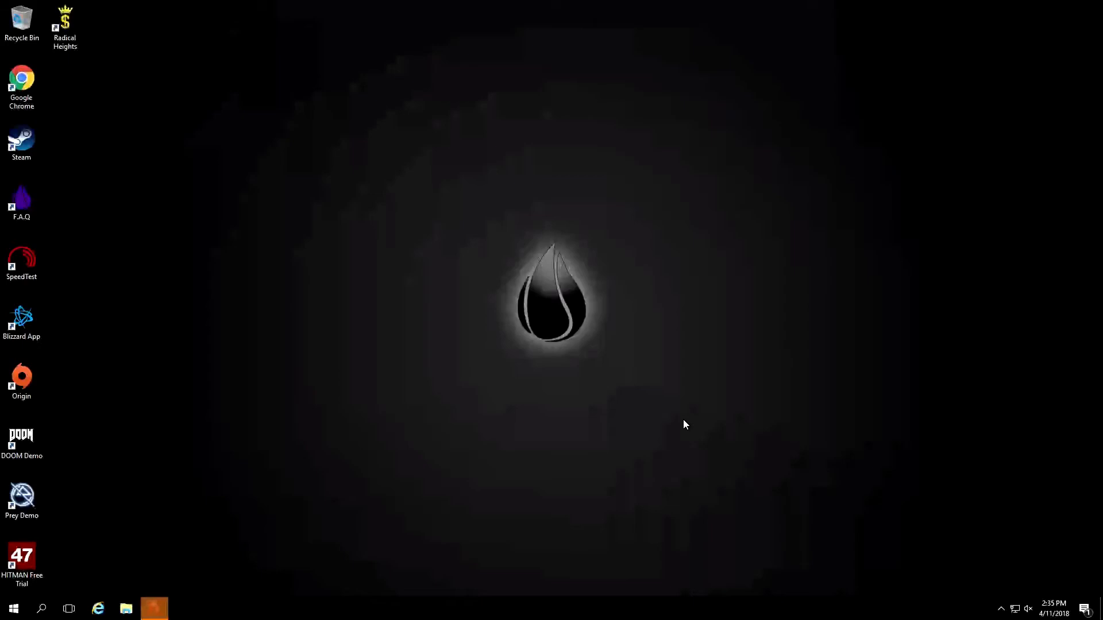
{"action": "mouse_move", "coordinate": [430, 315]}
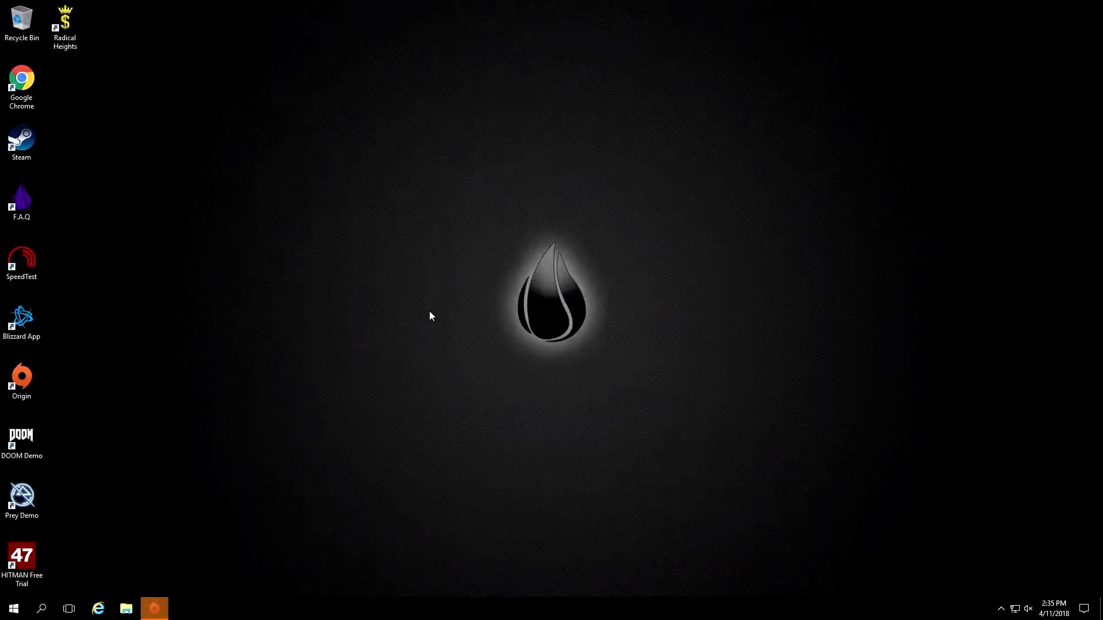
{"action": "mouse_move", "coordinate": [230, 197]}
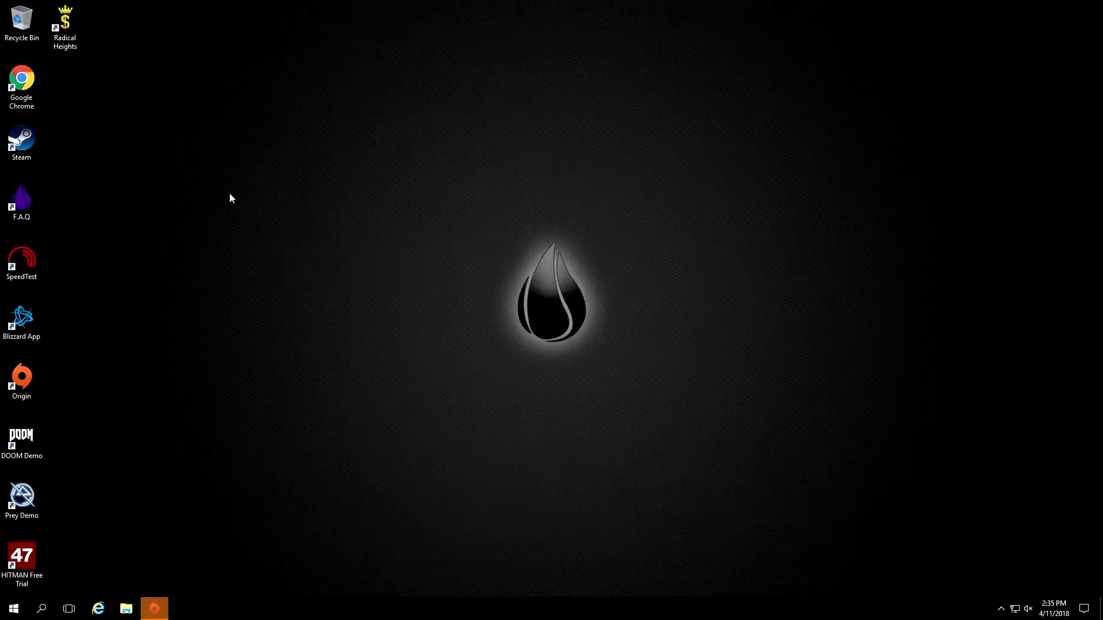
{"action": "mouse_move", "coordinate": [398, 331]}
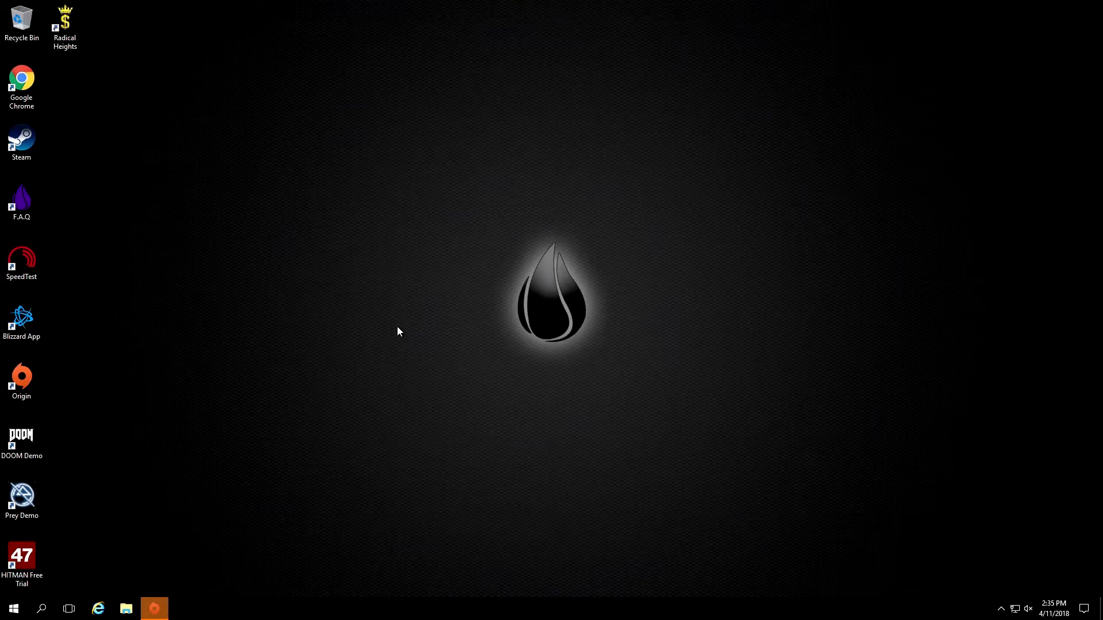